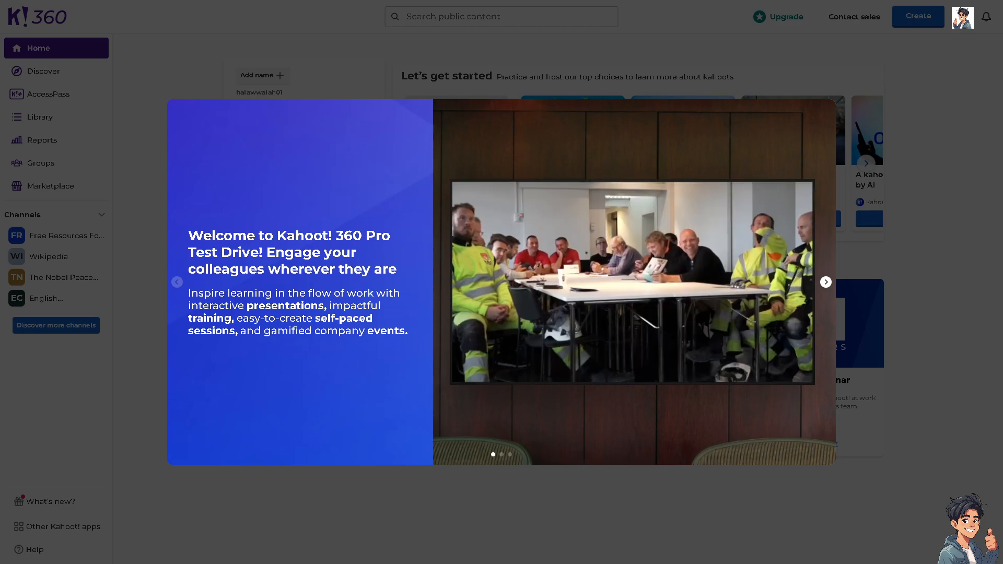
Step: Dismiss the test-drive welcome carousel so the kahoot.com homepage shows
{"action": "left_click", "coordinate": [826, 282]}
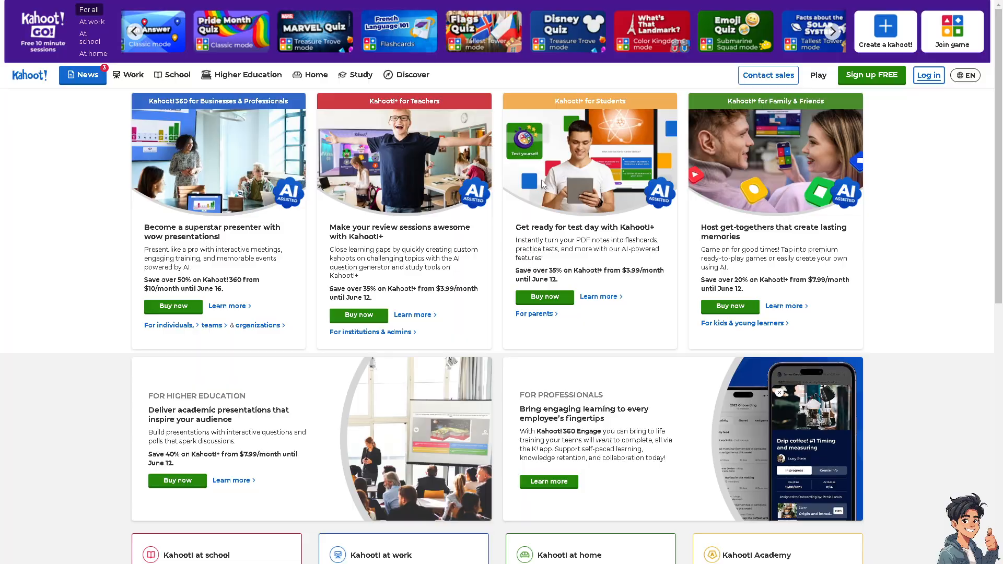
Step: Start sign-up to reach the account type choice page
{"action": "left_click", "coordinate": [928, 74]}
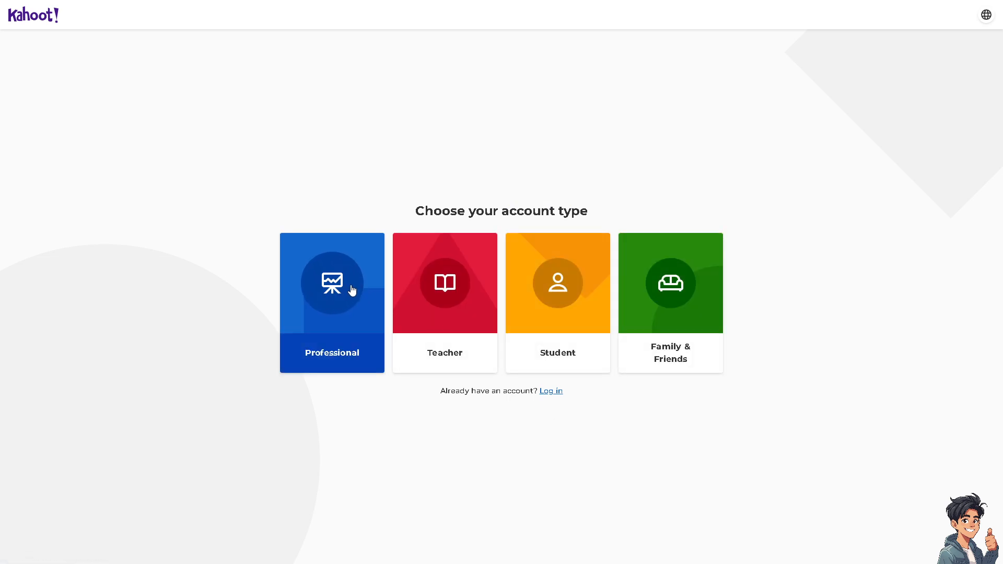
{"action": "mouse_move", "coordinate": [676, 284]}
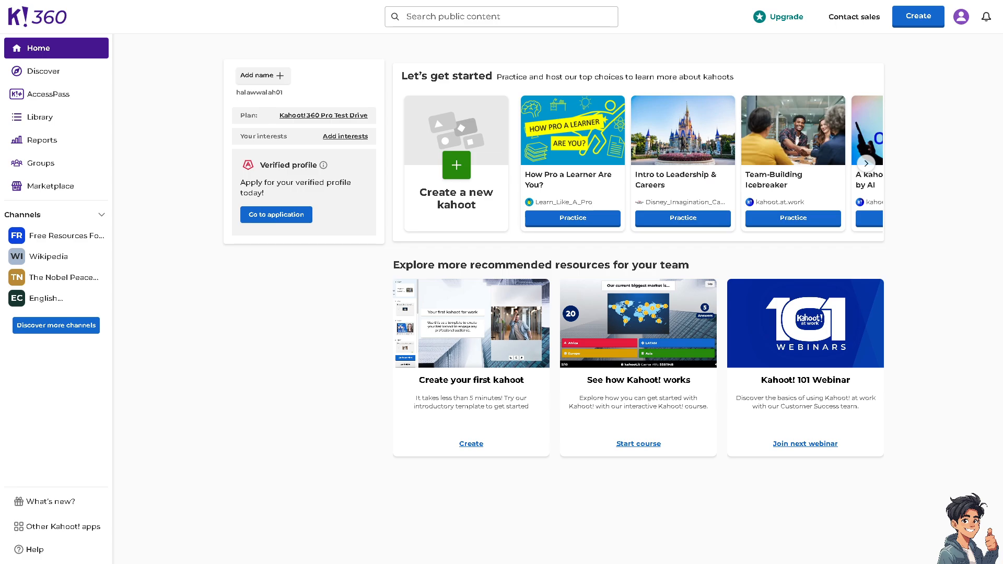
{"action": "mouse_move", "coordinate": [493, 235]}
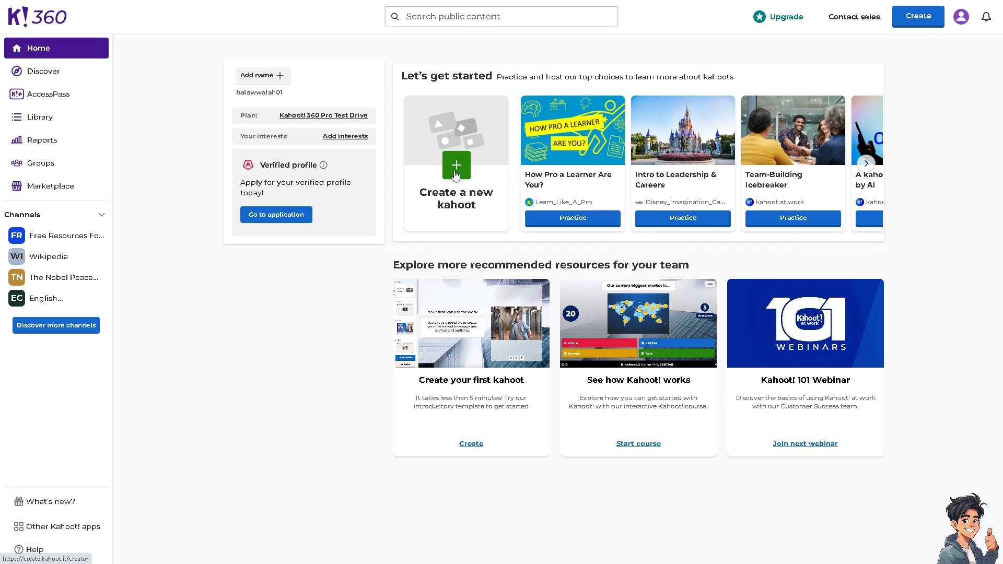
Step: Start a new kahoot, bringing up the chooser with templates and blank canvas
{"action": "left_click", "coordinate": [456, 165]}
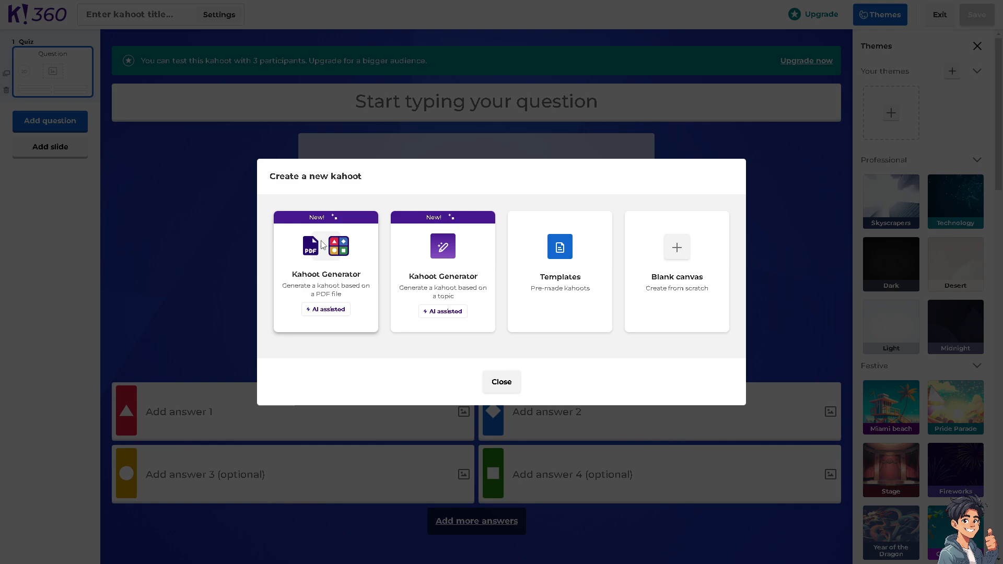
{"action": "mouse_move", "coordinate": [567, 257]}
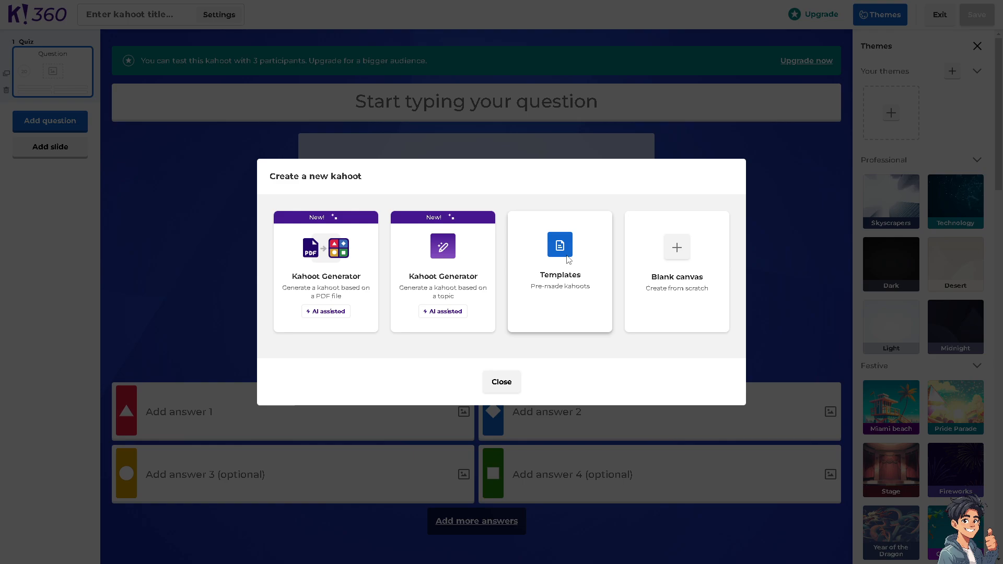
{"action": "mouse_move", "coordinate": [676, 262]}
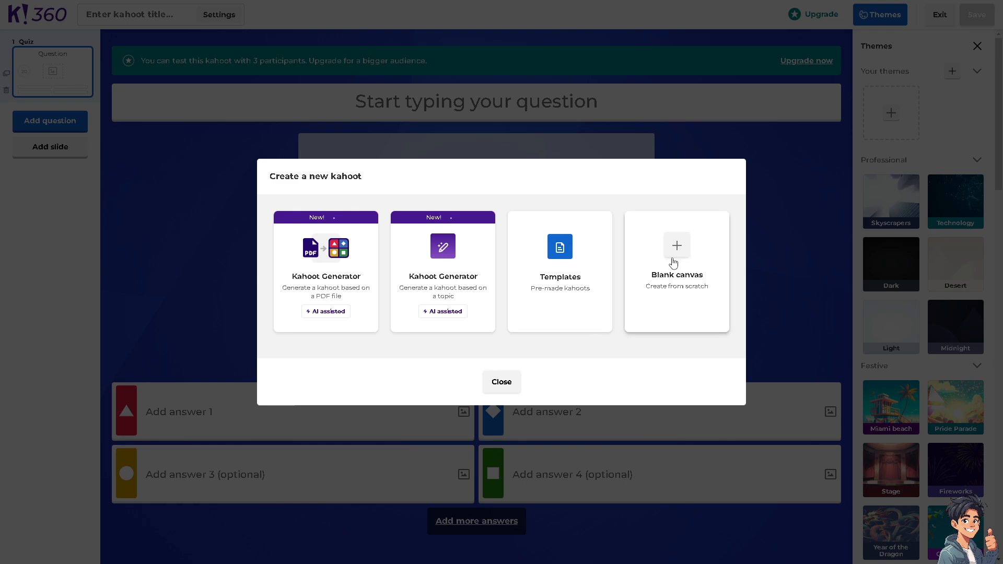
{"action": "mouse_move", "coordinate": [680, 249]}
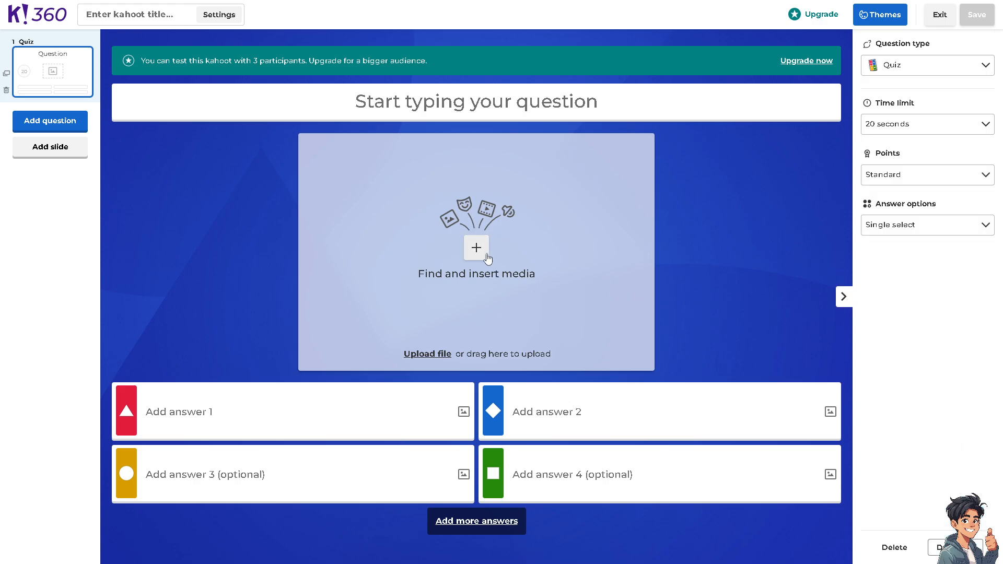
Step: Browse Unsplash images, GIFs and stickers, then upload the 'How to publish from draft' image
{"action": "left_click", "coordinate": [475, 248]}
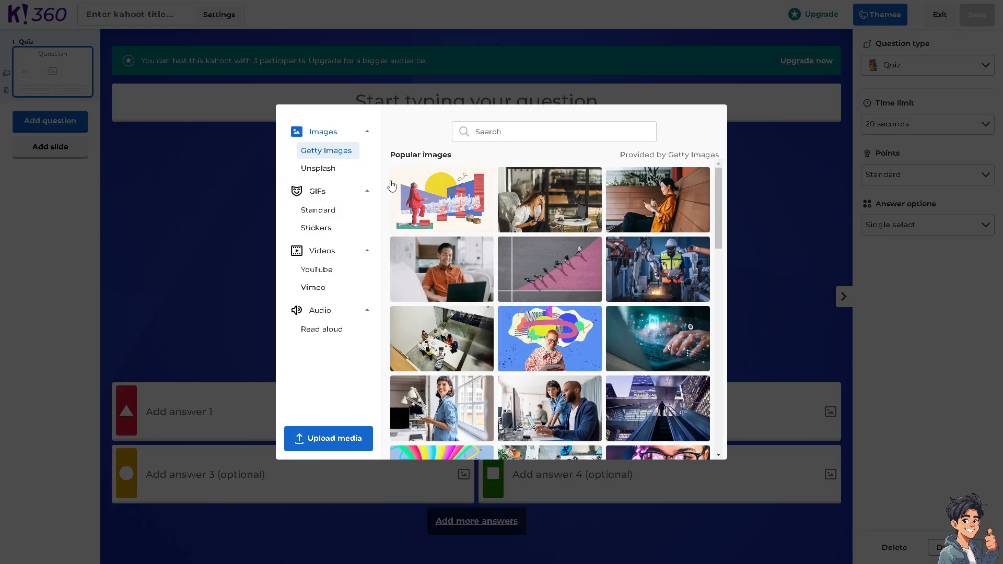
{"action": "left_click", "coordinate": [317, 168]}
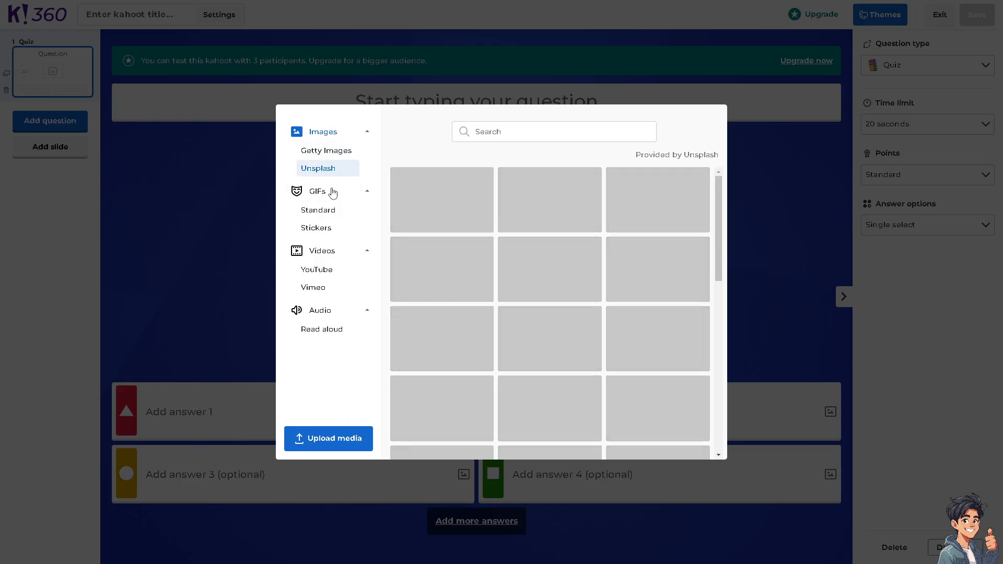
{"action": "left_click", "coordinate": [318, 210]}
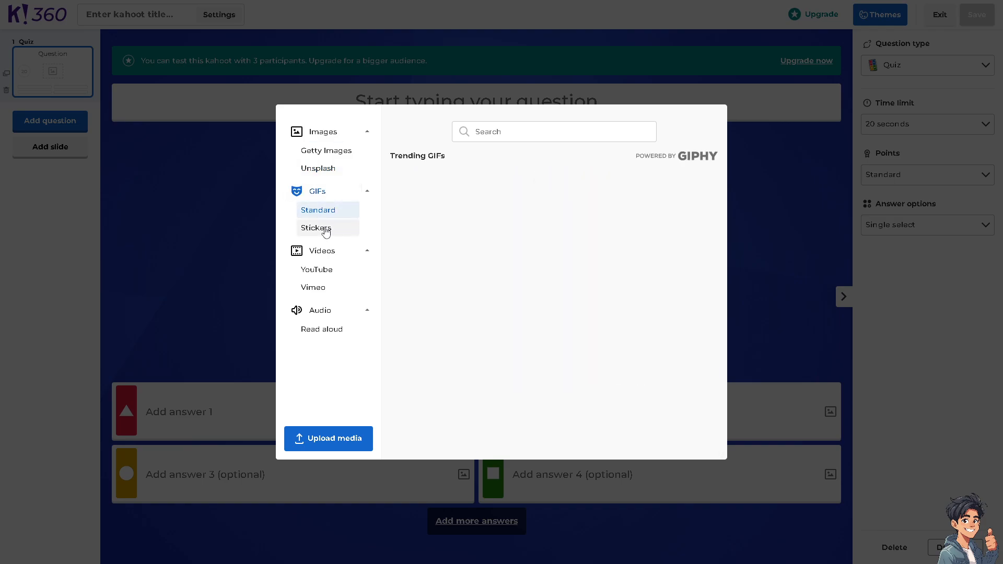
{"action": "left_click", "coordinate": [316, 269]}
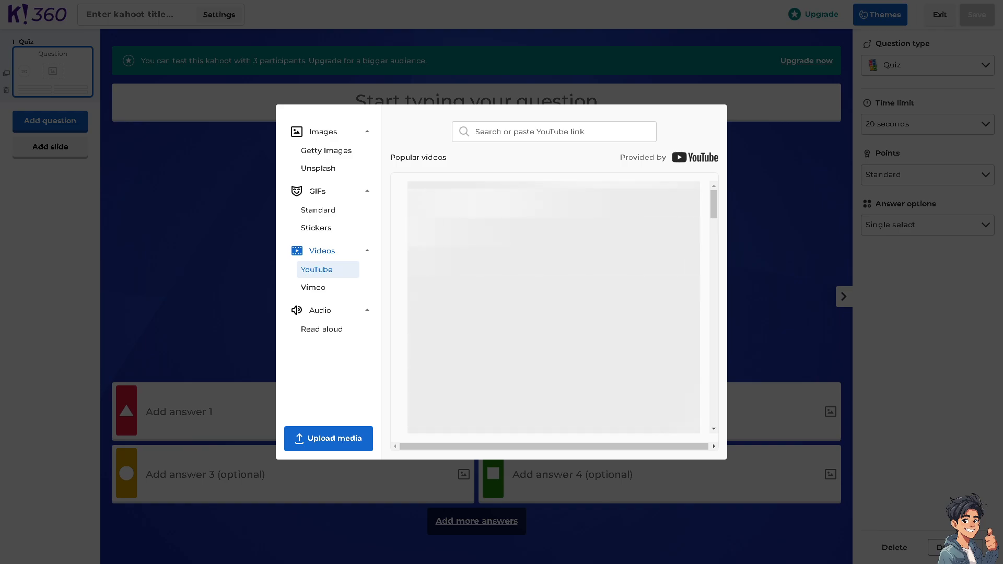
{"action": "left_click", "coordinate": [328, 439]}
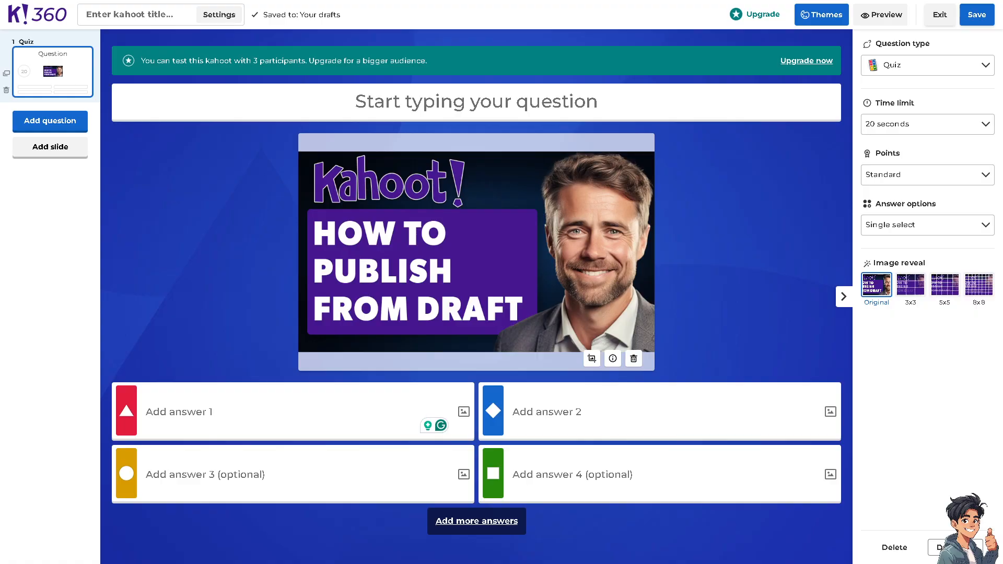
Step: Enter 'How To Publish A Kahoot From Draft' and the answer 'Andy'
{"action": "left_click", "coordinate": [256, 411]}
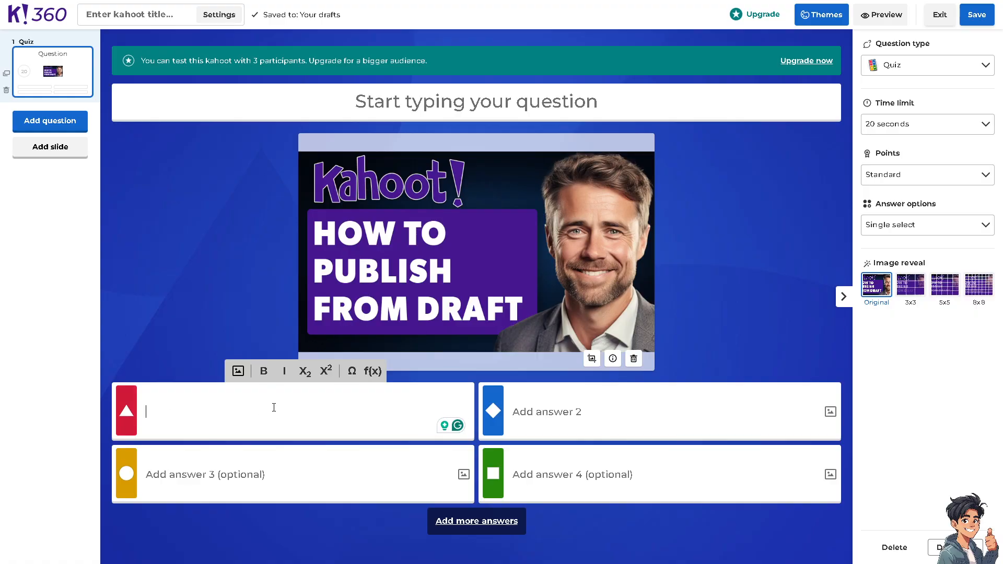
{"action": "type", "text": "How To Publish A Kahoot From Draft"}
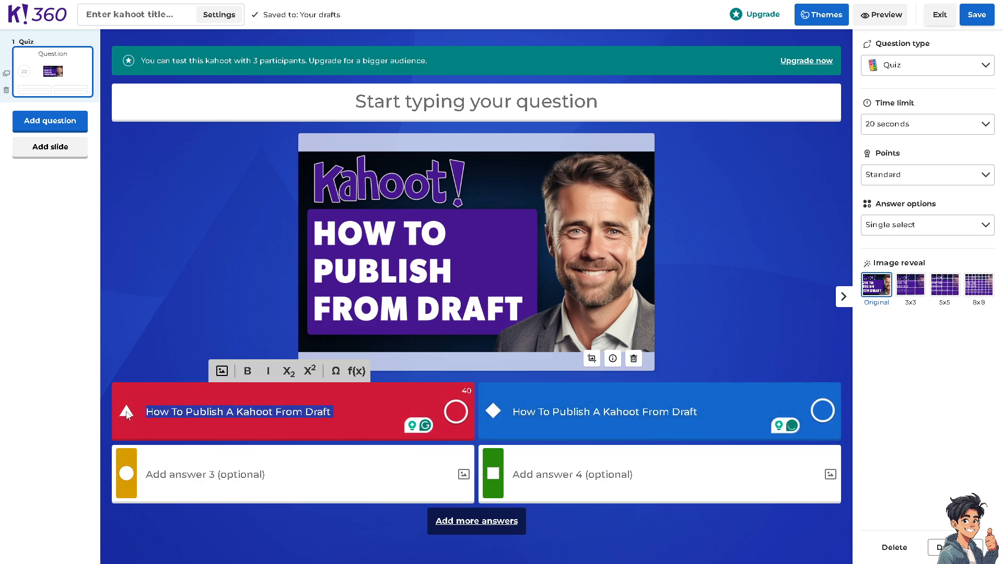
{"action": "type", "text": "Andy"}
{"action": "left_click", "coordinate": [656, 411]}
{"action": "type", "text": "Guide"}
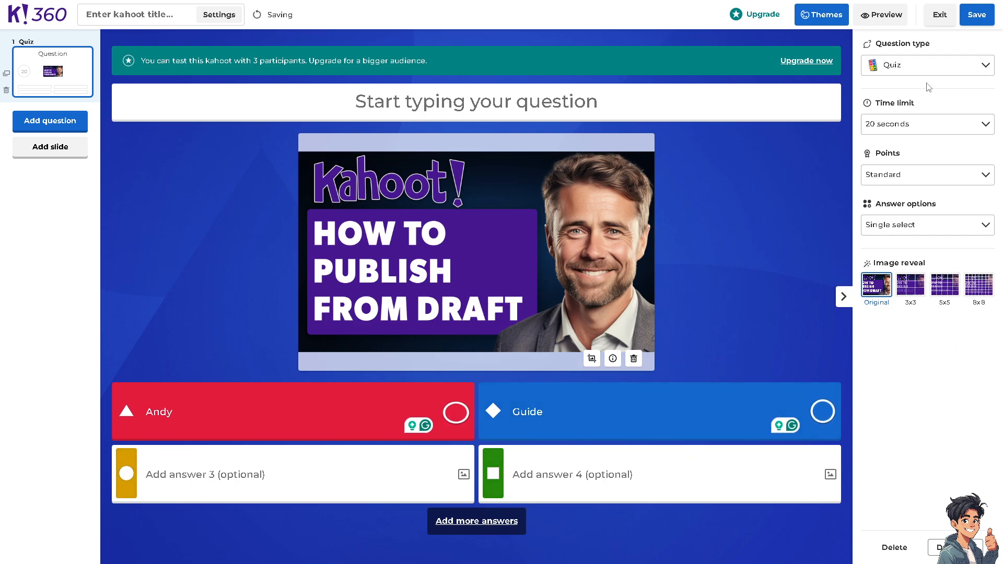
Step: Save the kahoot and choose Keep as draft at the can't-be-played warning
{"action": "left_click", "coordinate": [977, 14]}
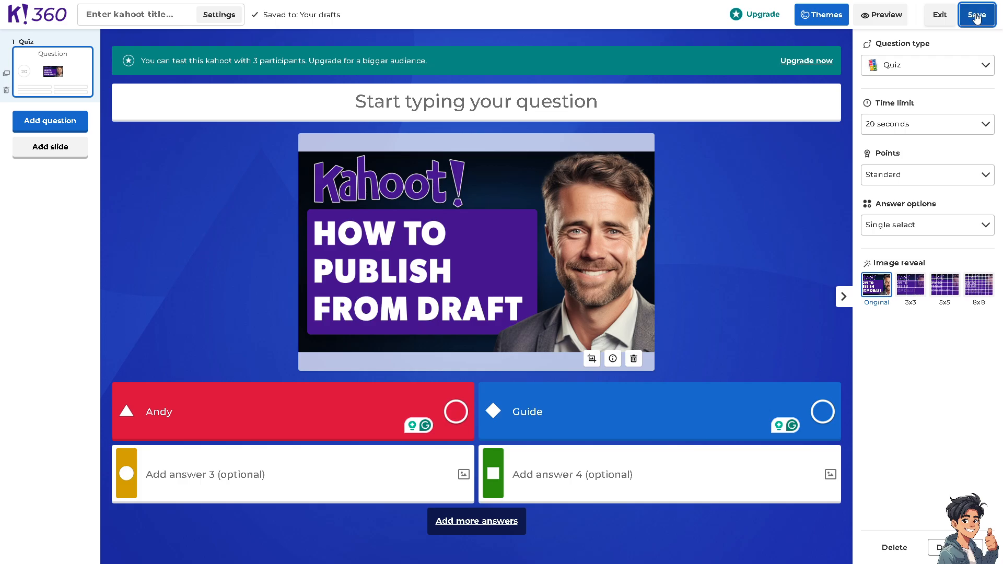
{"action": "left_click", "coordinate": [976, 14]}
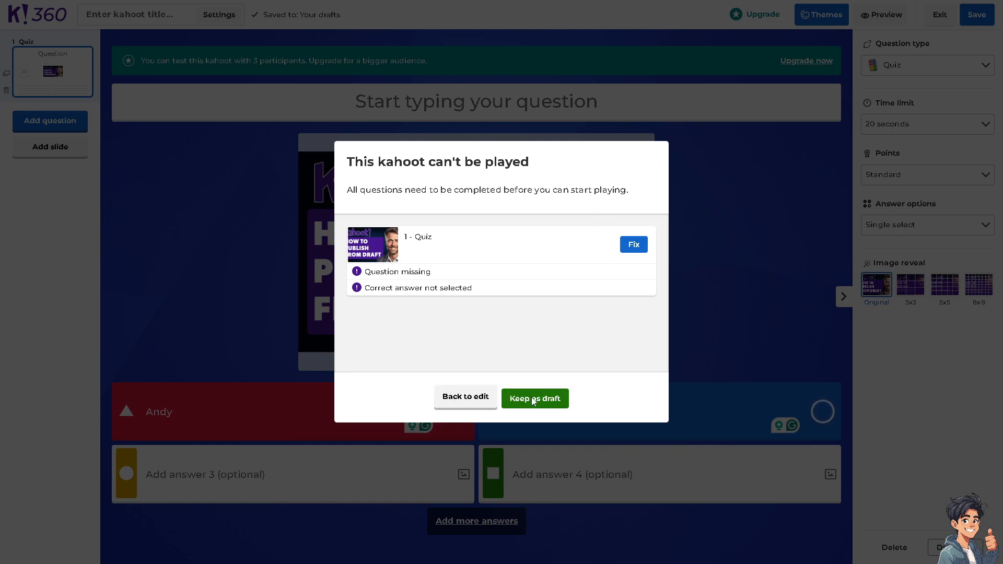
{"action": "left_click", "coordinate": [534, 398]}
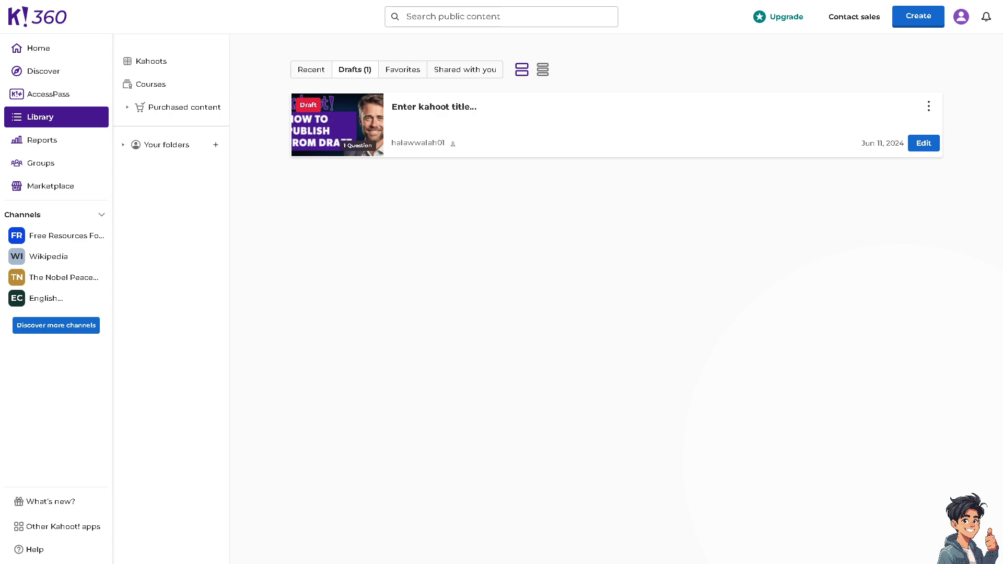
{"action": "mouse_move", "coordinate": [869, 71]}
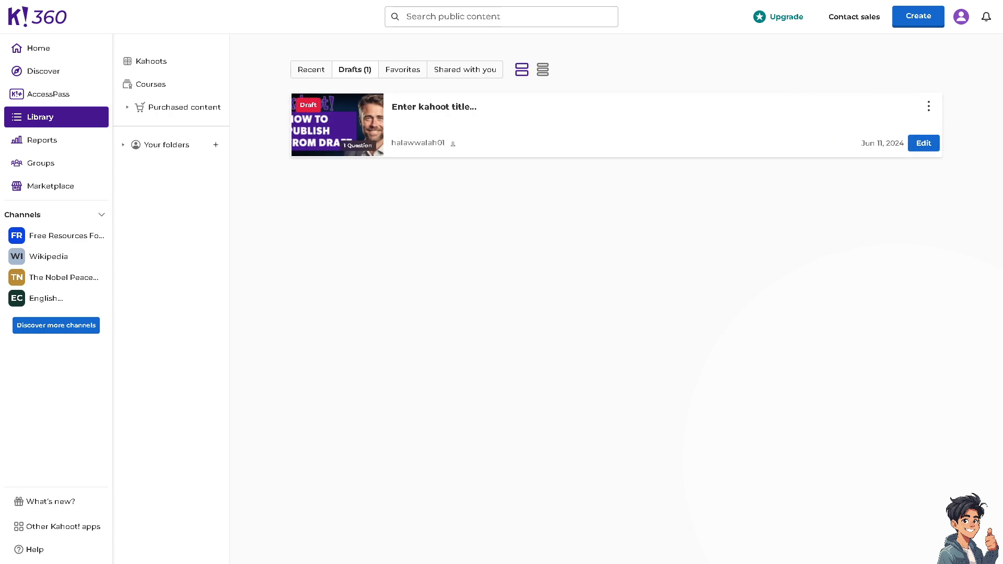
{"action": "mouse_move", "coordinate": [351, 129]}
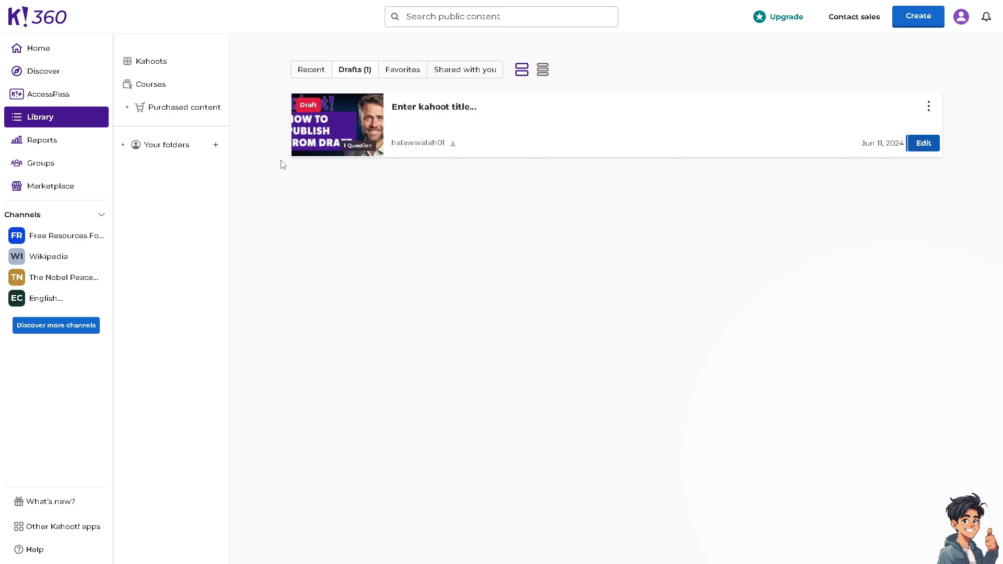
Step: Edit the draft kahoot from Library > Drafts
{"action": "left_click", "coordinate": [922, 143]}
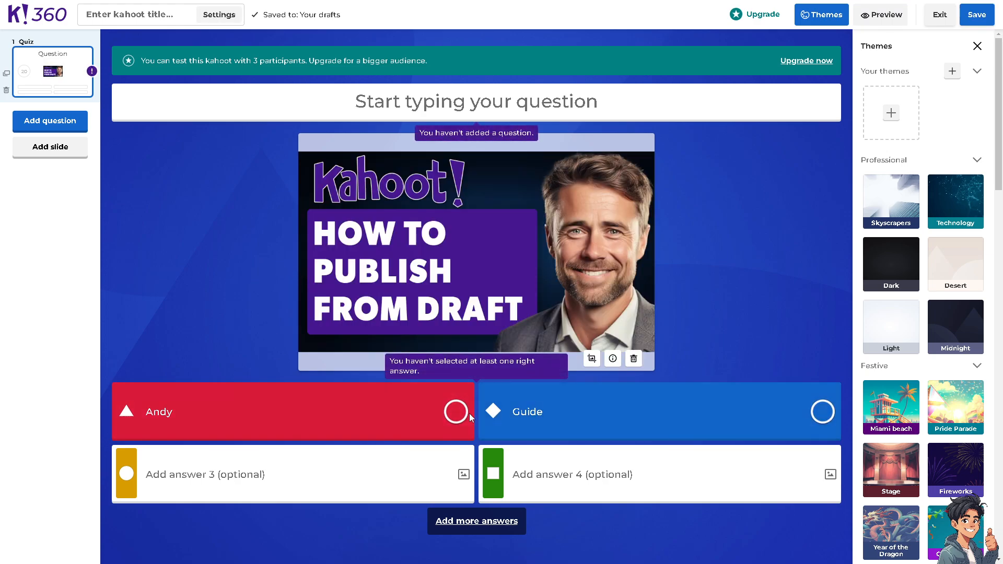
Step: Mark Andy as the correct answer
{"action": "left_click", "coordinate": [456, 411]}
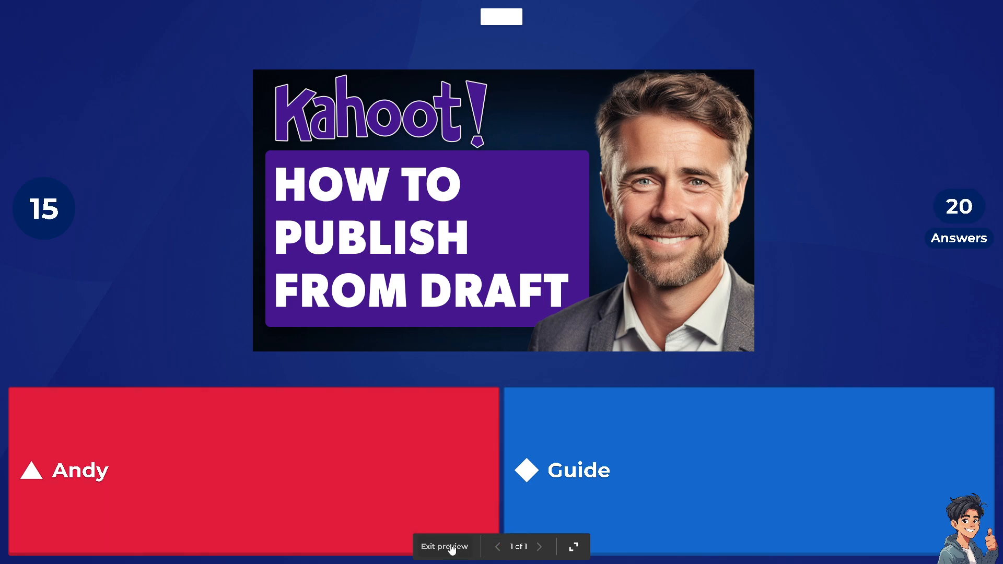
Step: Exit the question preview
{"action": "left_click", "coordinate": [444, 545]}
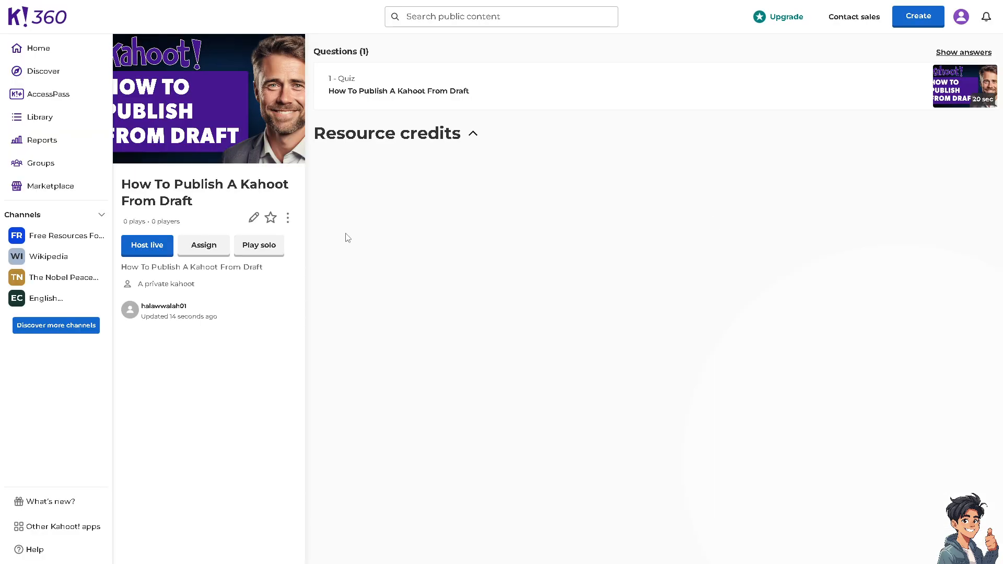
{"action": "mouse_move", "coordinate": [228, 148]}
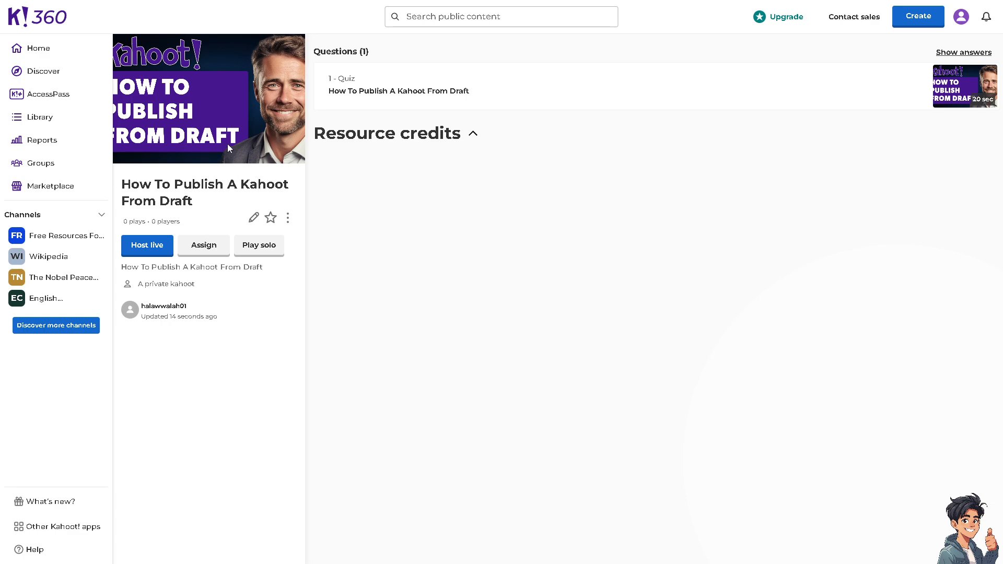
{"action": "mouse_move", "coordinate": [231, 161]}
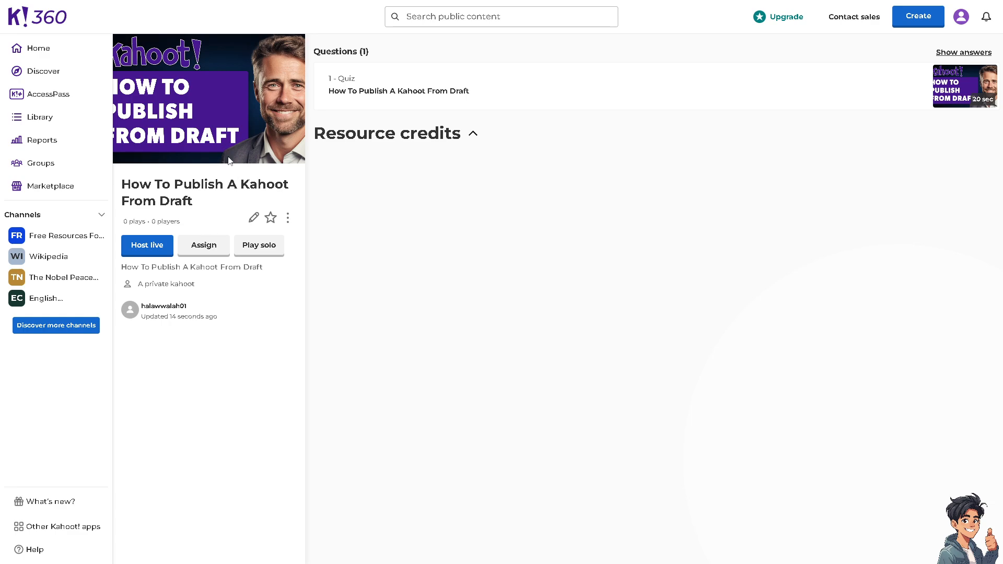